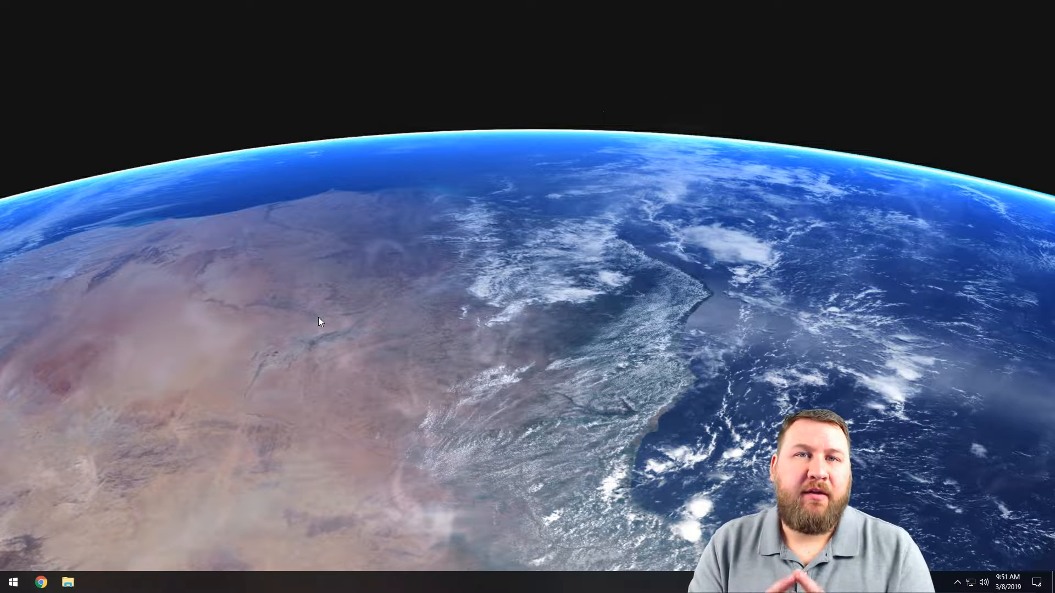
pyautogui.moveTo(318, 462)
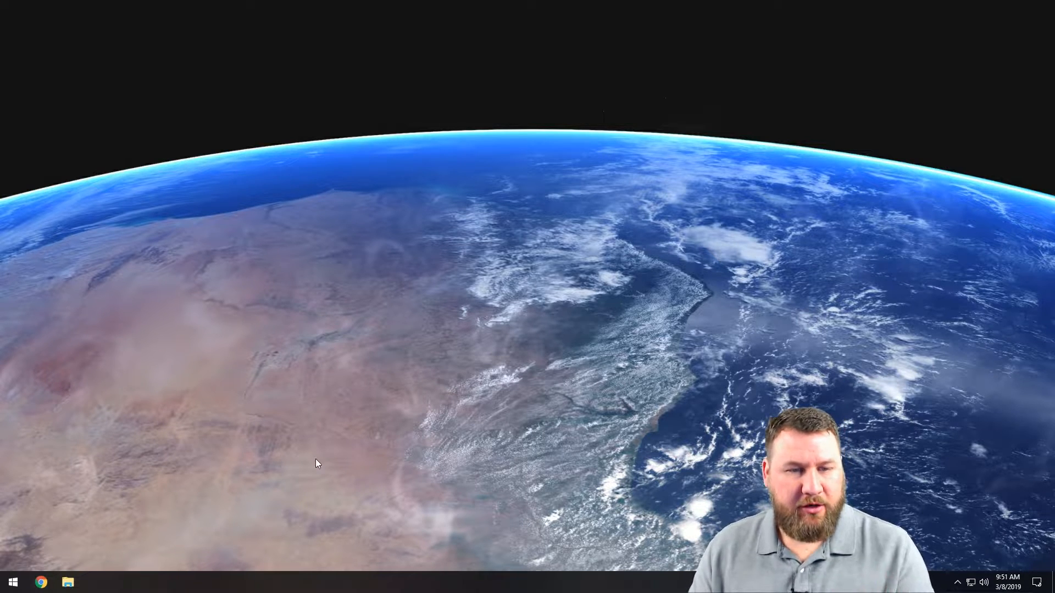
# Bring up the Start button's power-user menu of system tools
pyautogui.rightClick(12, 582)
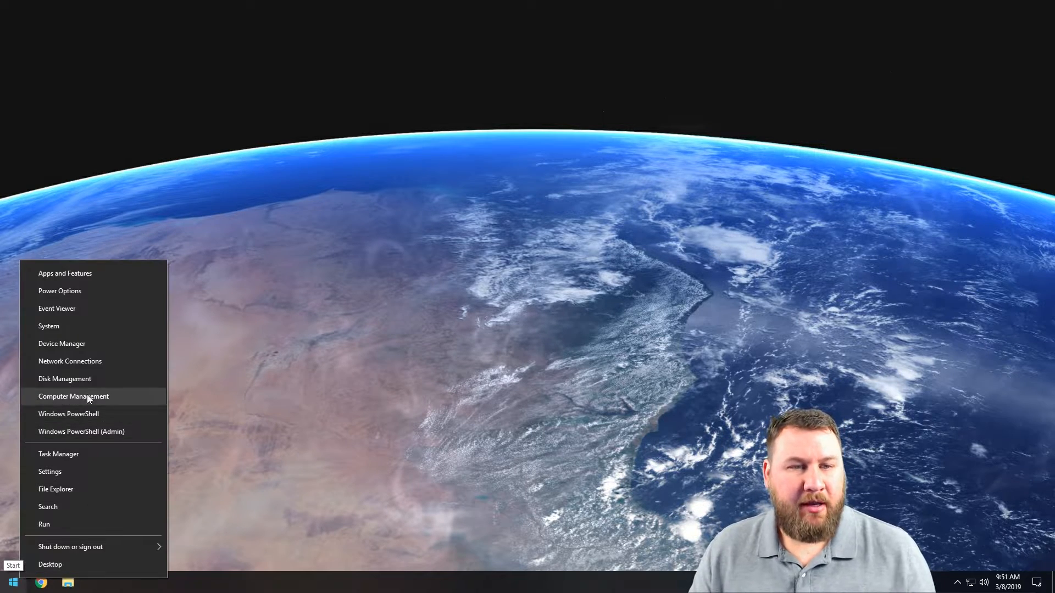
# Launch Disk Management from the menu and maximize it to show disks 0-4
pyautogui.click(65, 379)
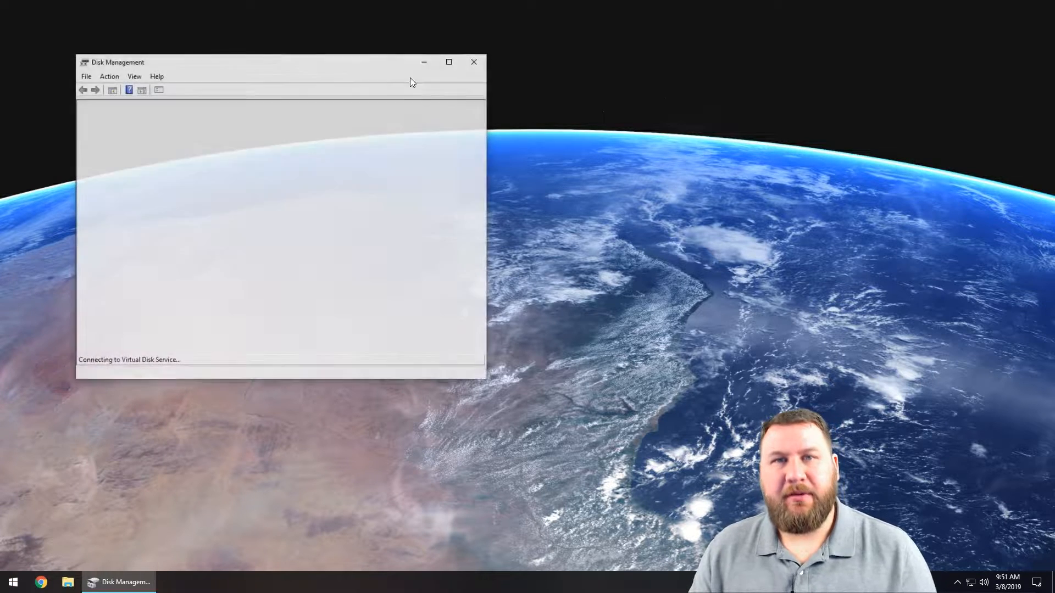
pyautogui.click(448, 62)
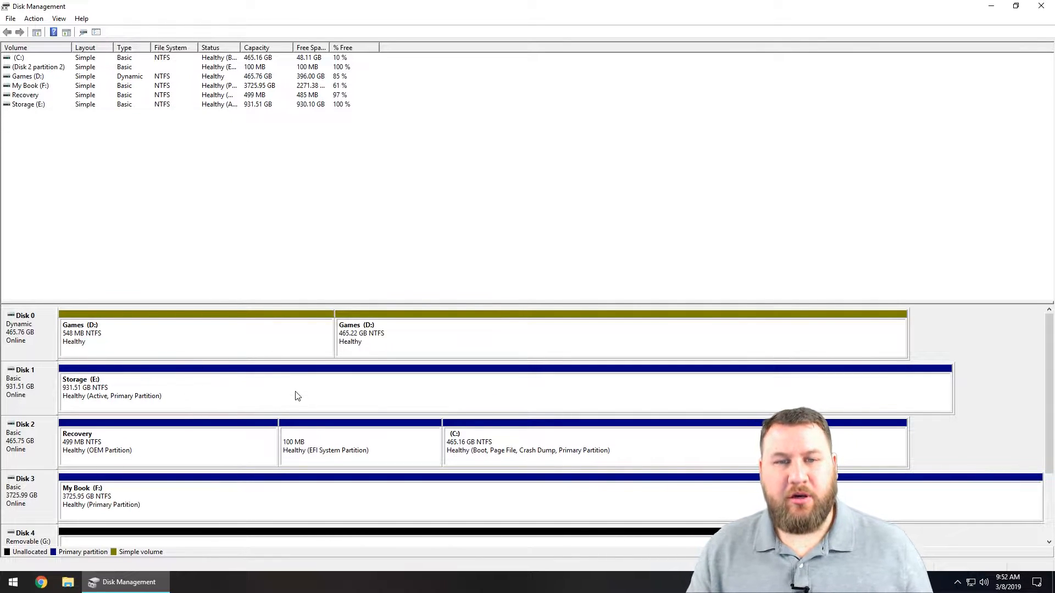
# Shrink Storage (E:) by 500000 MB, leaving 488.28 GB unallocated on Disk 1
pyautogui.rightClick(295, 387)
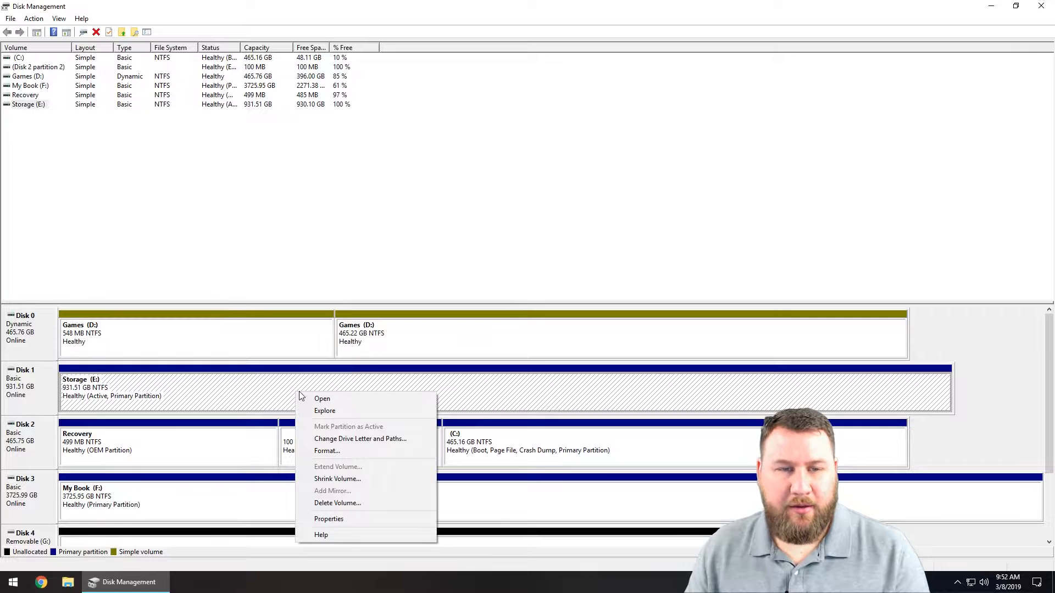
pyautogui.moveTo(338, 479)
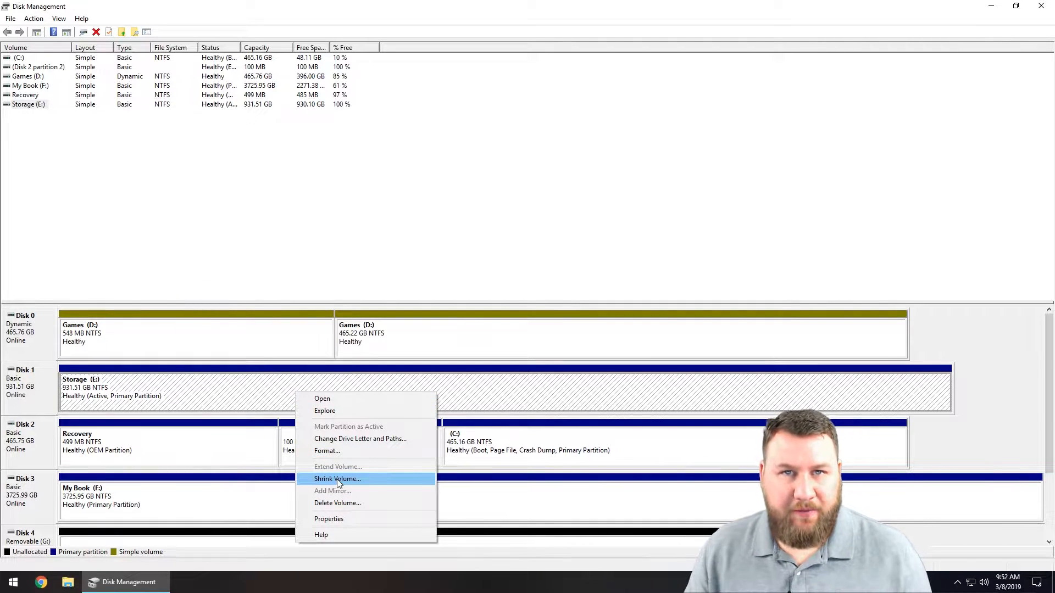
pyautogui.click(337, 478)
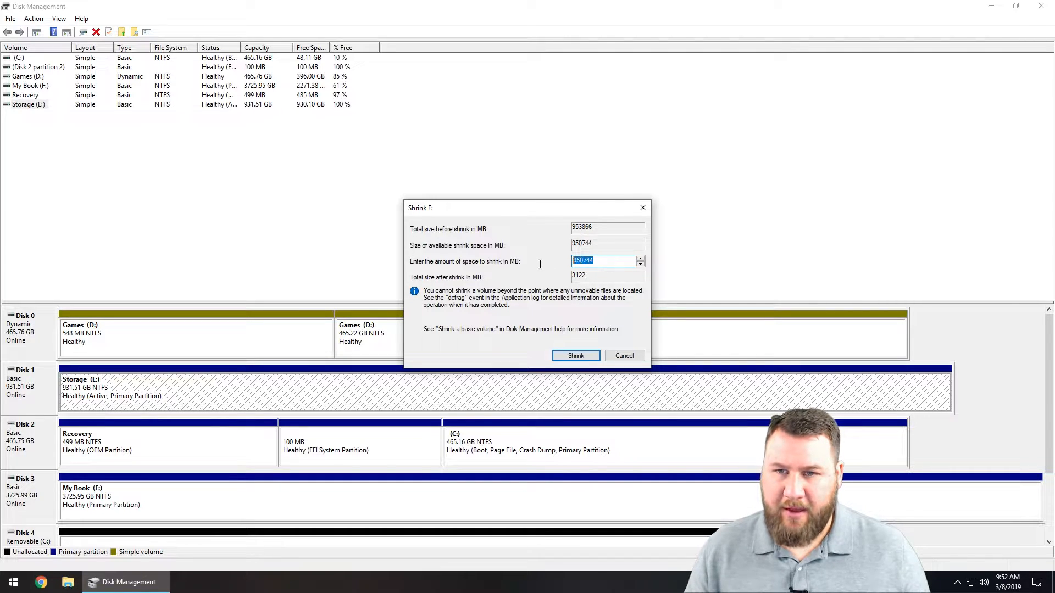
pyautogui.write('500000')
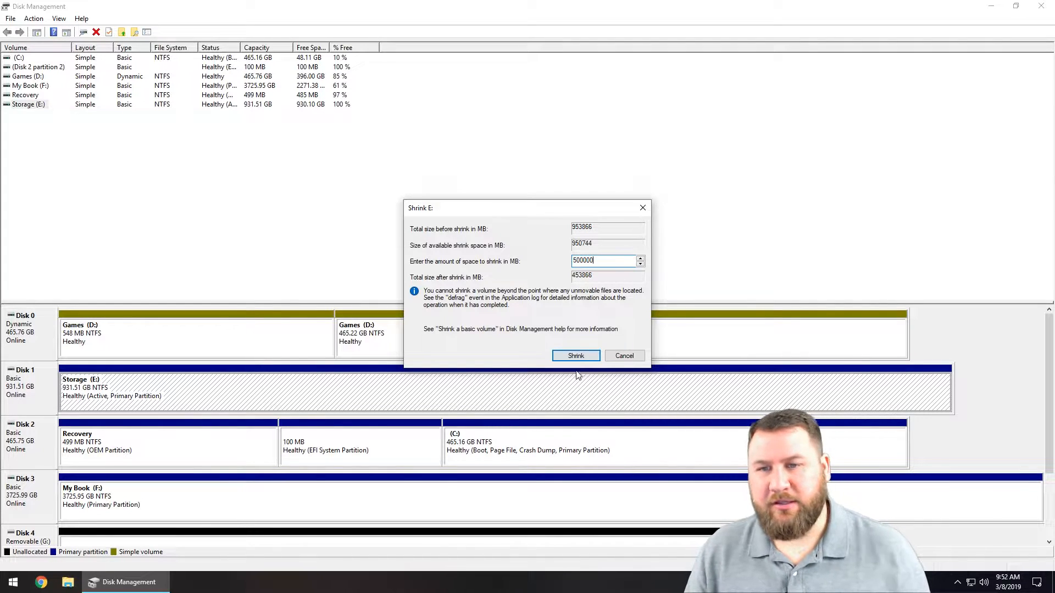
pyautogui.click(575, 354)
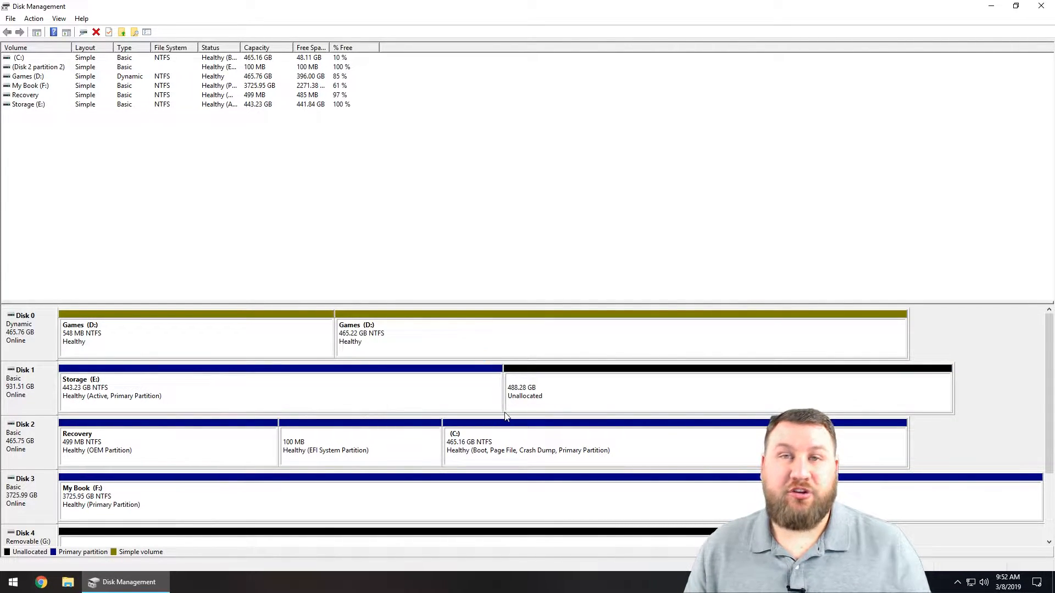
pyautogui.moveTo(175, 404)
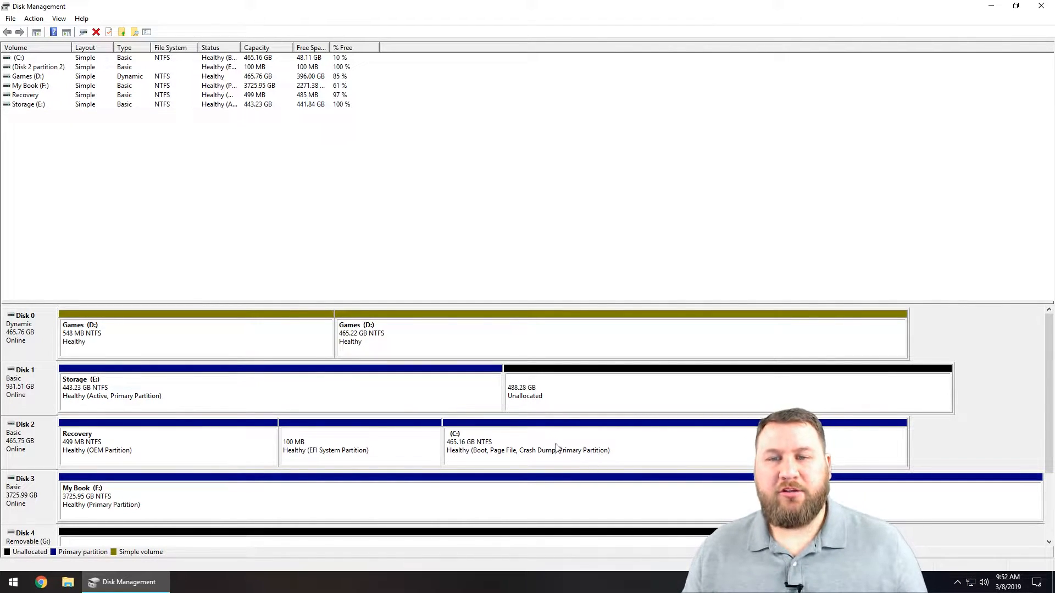
# Start the New Simple Volume wizard on the 488.28 GB unallocated space, past the welcome page
pyautogui.click(726, 390)
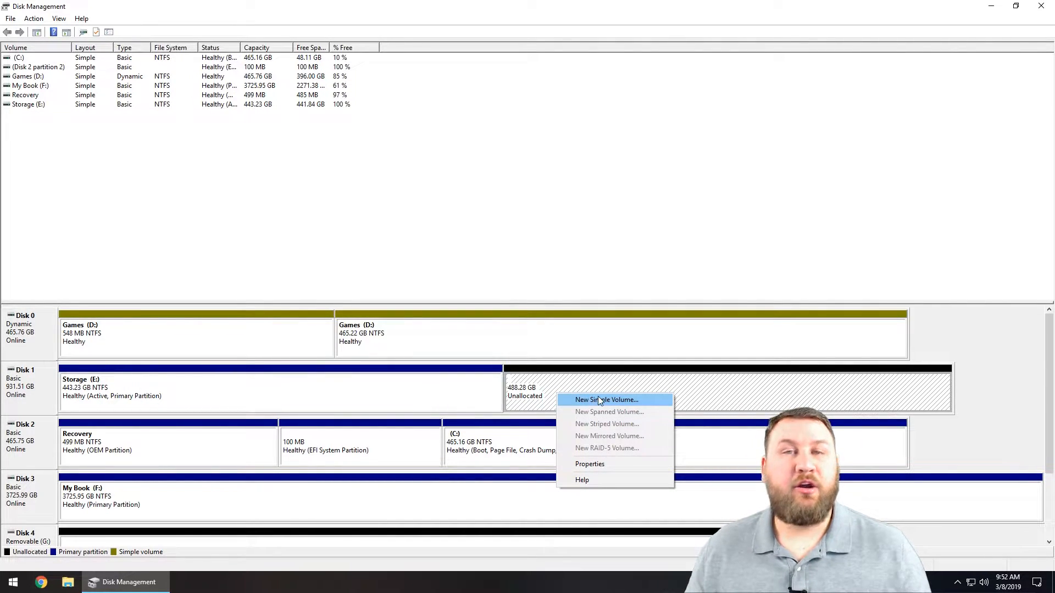
pyautogui.click(606, 400)
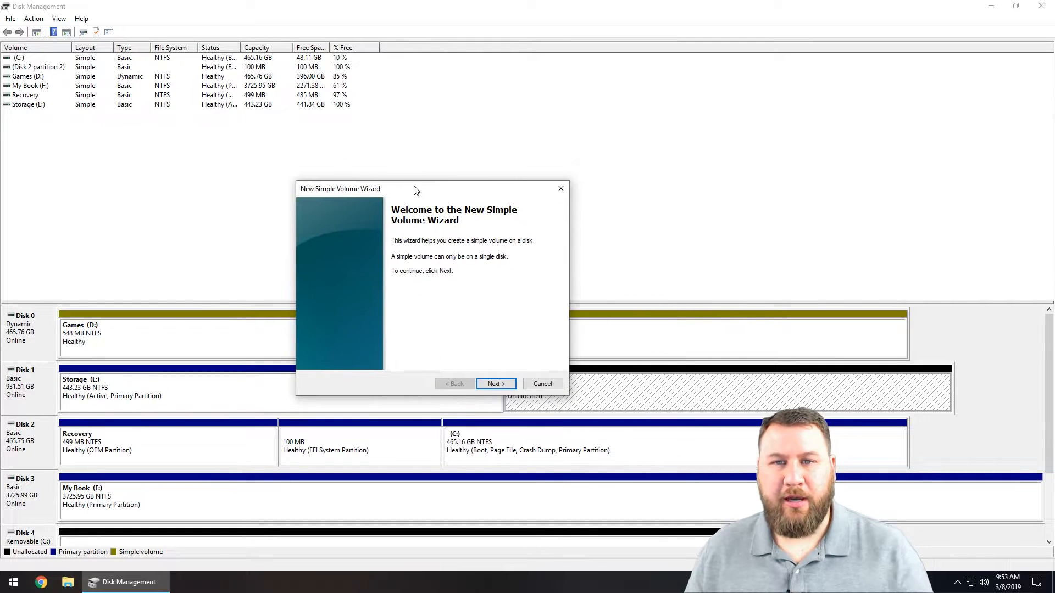
pyautogui.click(496, 383)
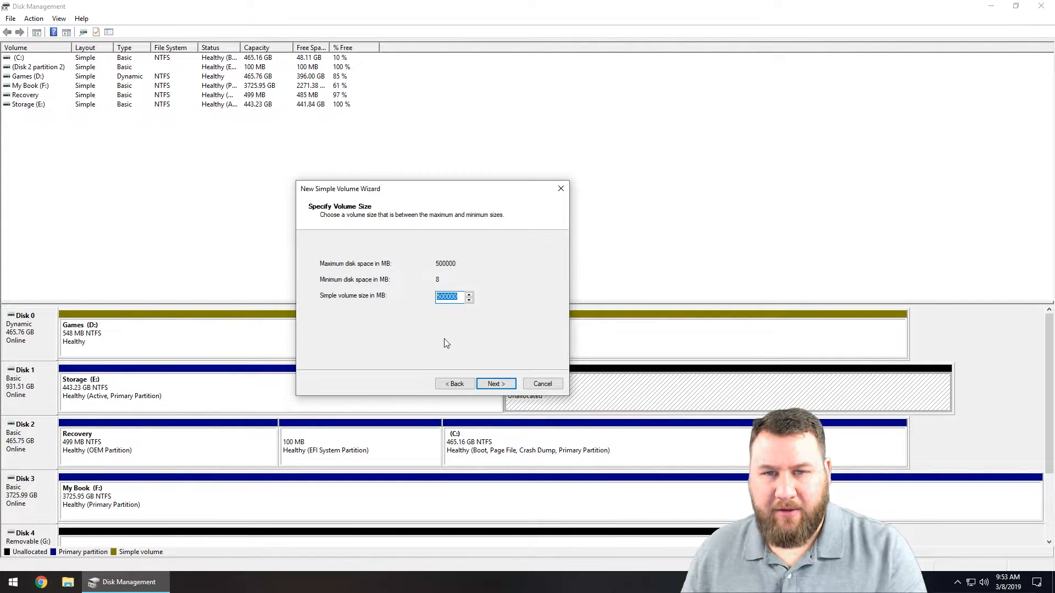
# Keep the full 500000 MB volume size and assign drive letter I
pyautogui.click(496, 384)
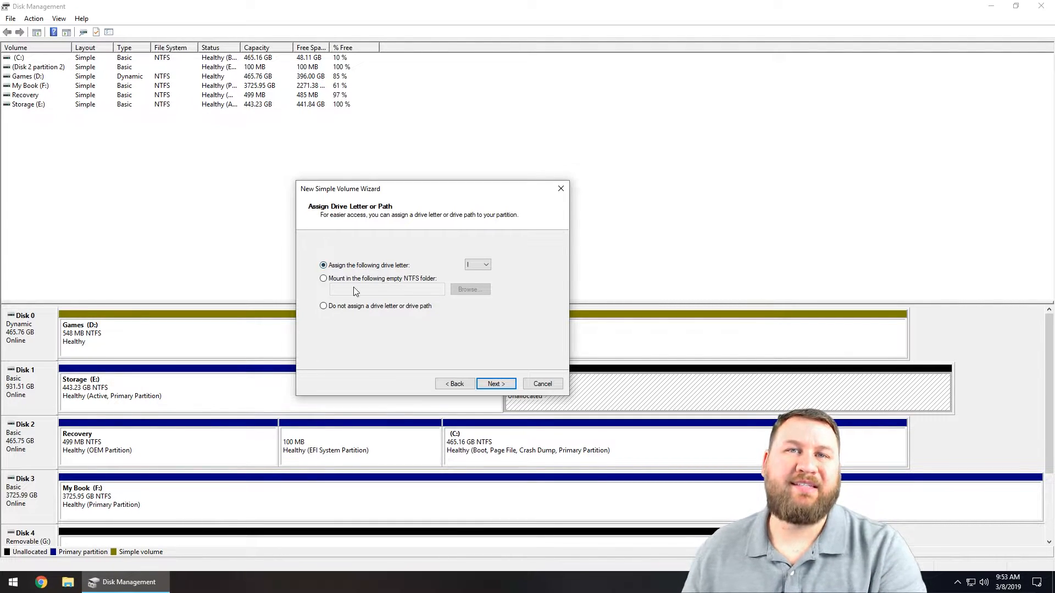
pyautogui.click(478, 265)
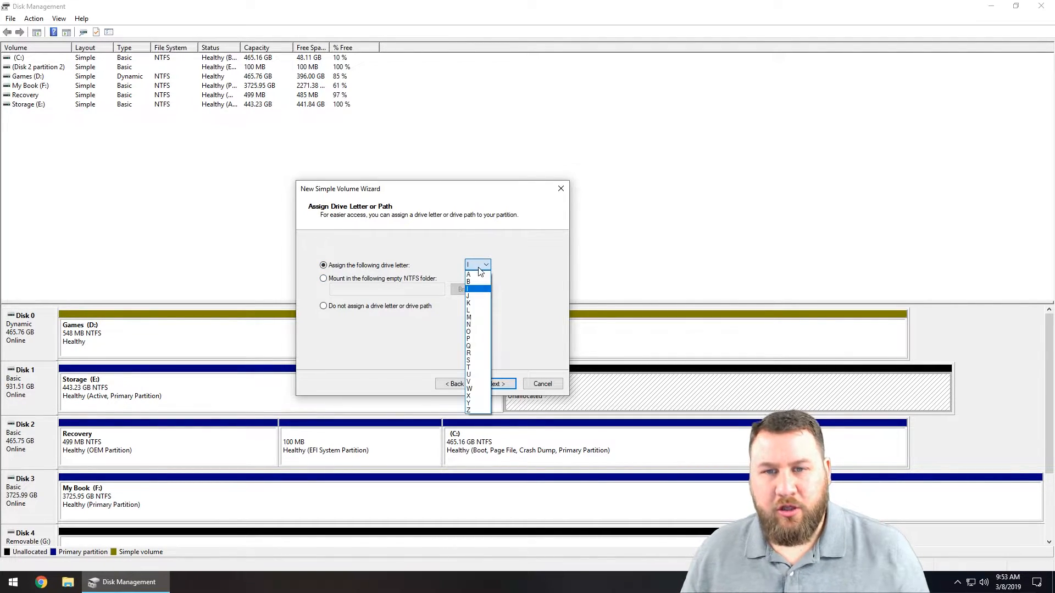
pyautogui.click(478, 265)
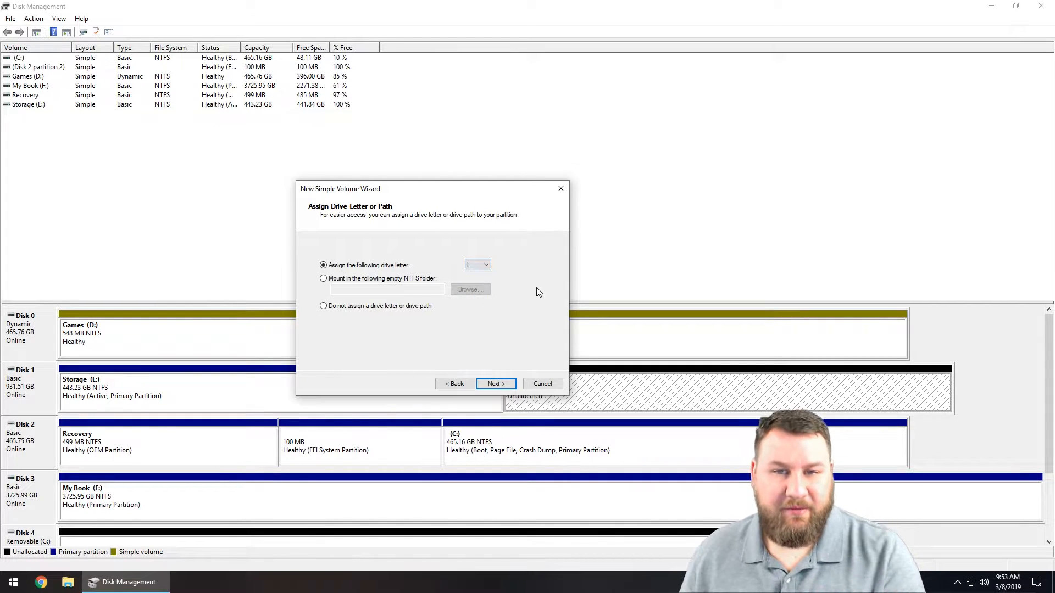
pyautogui.moveTo(516, 260)
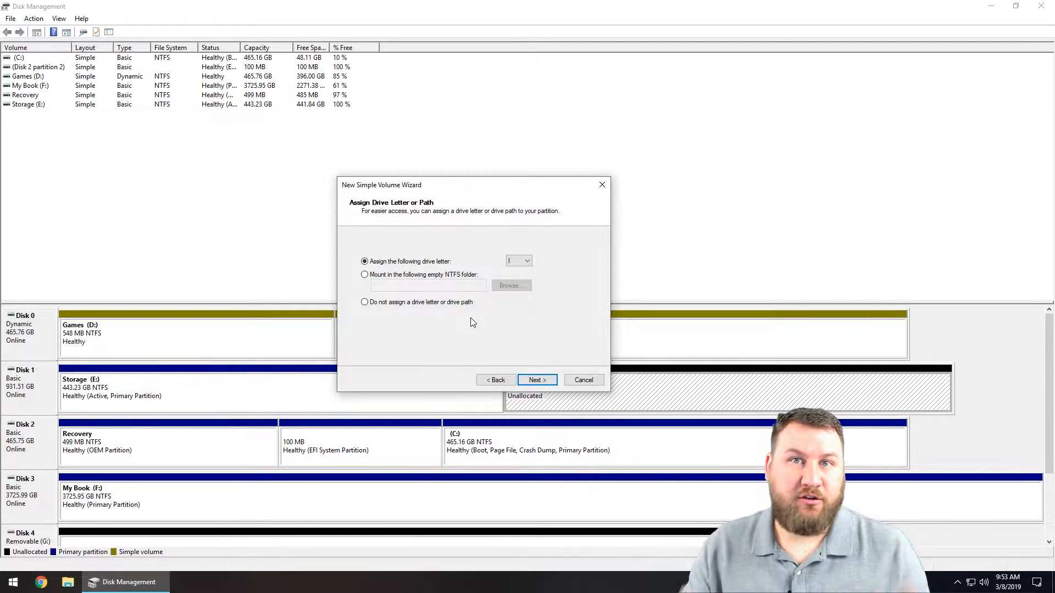
pyautogui.moveTo(584, 277)
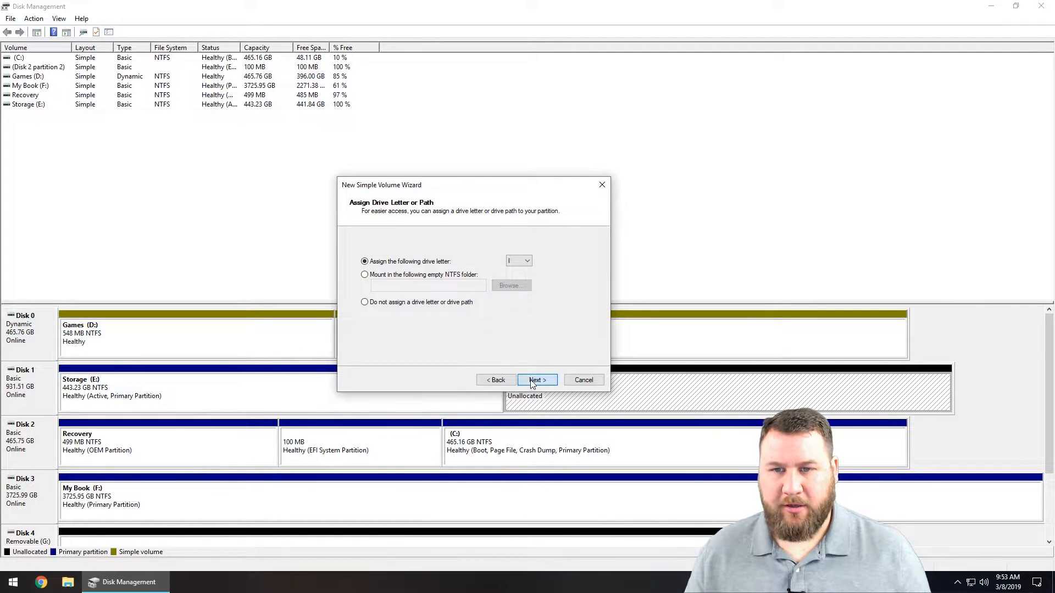
# Label the volume Demo, keep NTFS formatting, and finish creating Demo (I:)
pyautogui.click(536, 379)
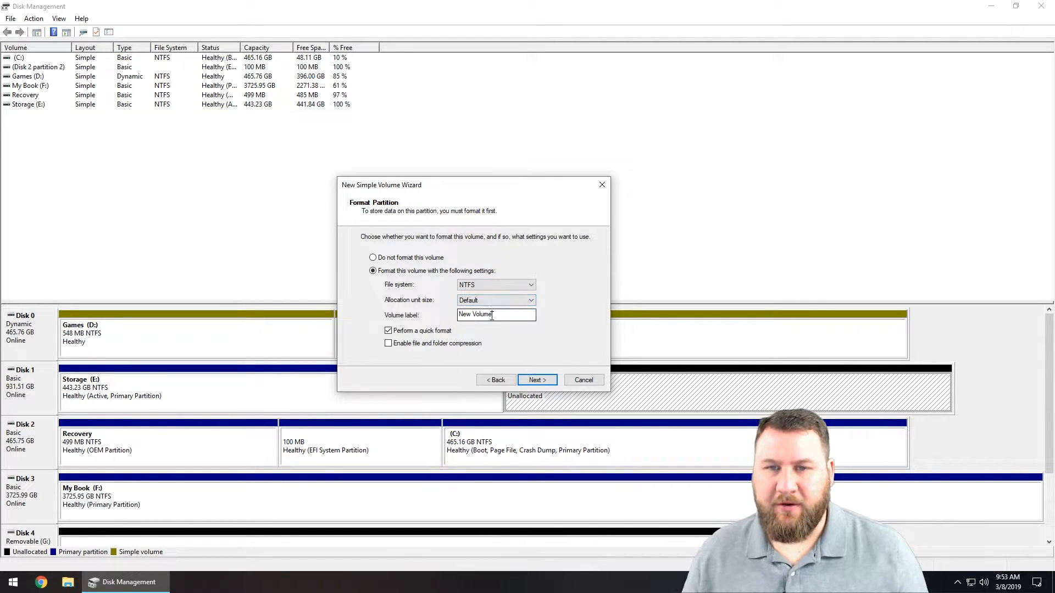
pyautogui.write('Del')
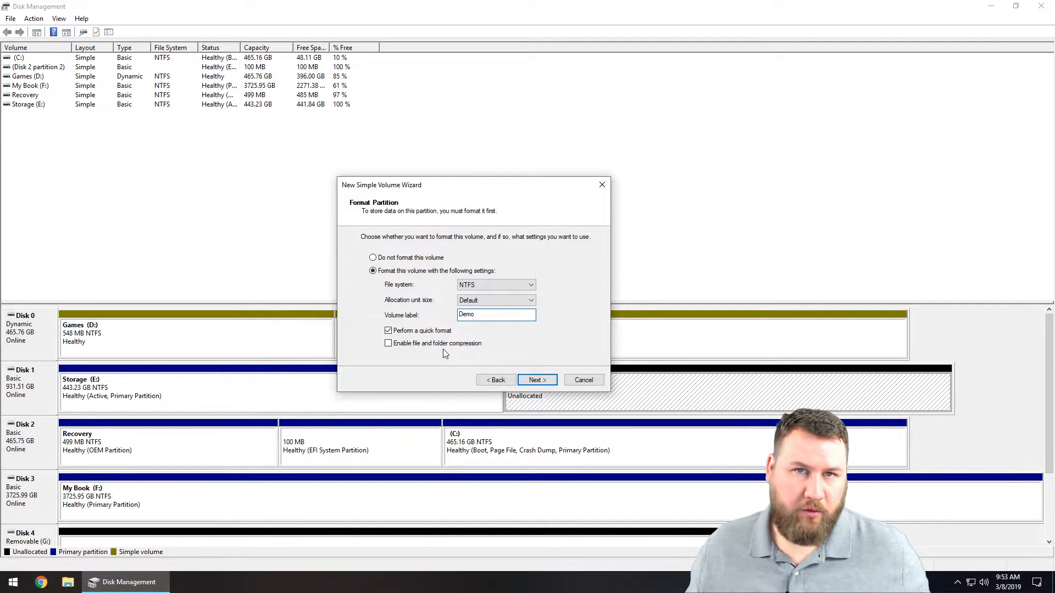
pyautogui.click(536, 379)
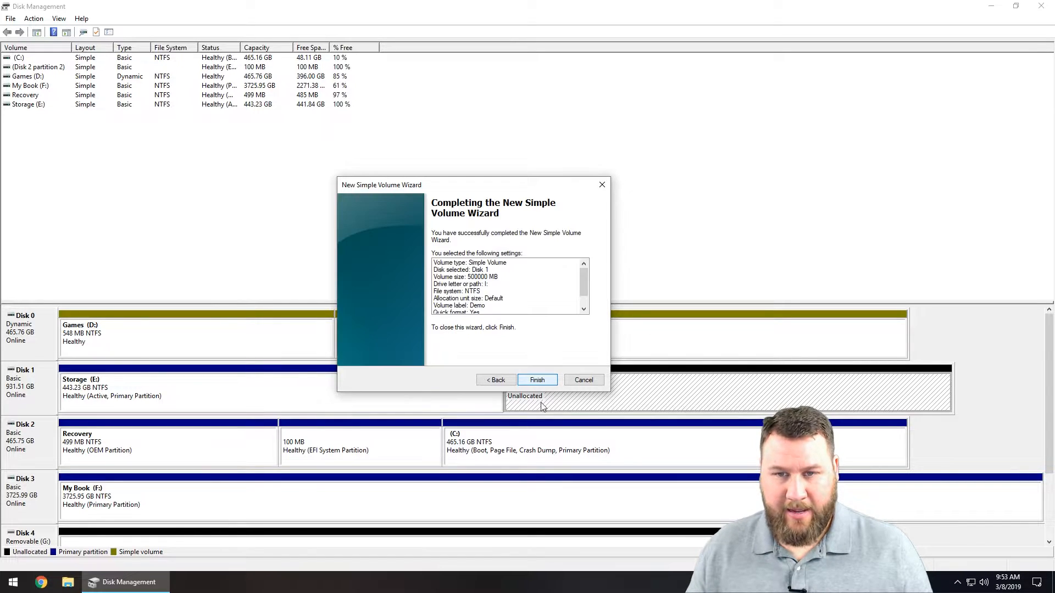
pyautogui.click(538, 379)
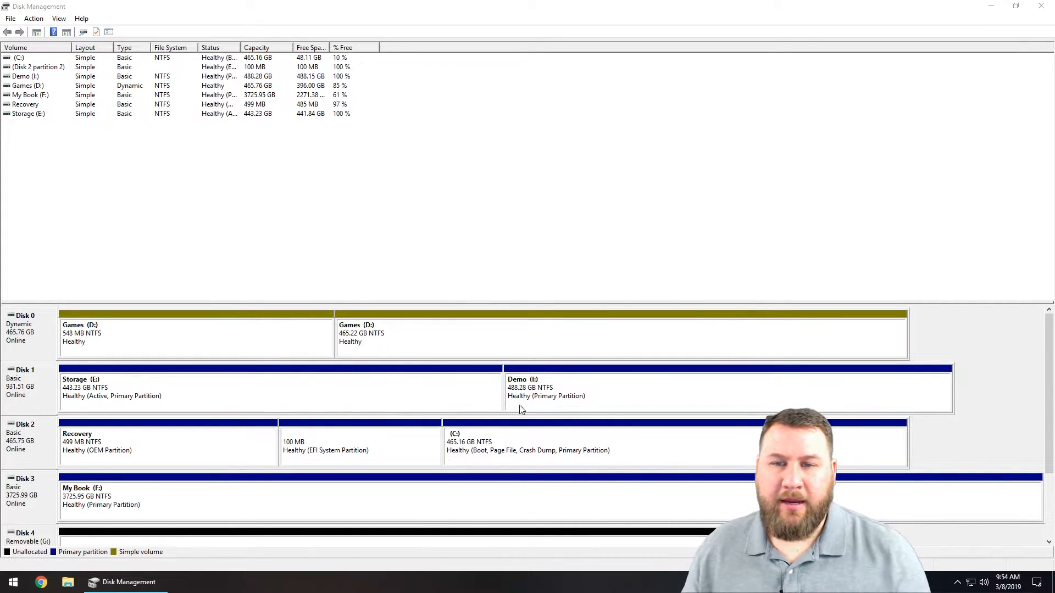
pyautogui.moveTo(40, 387)
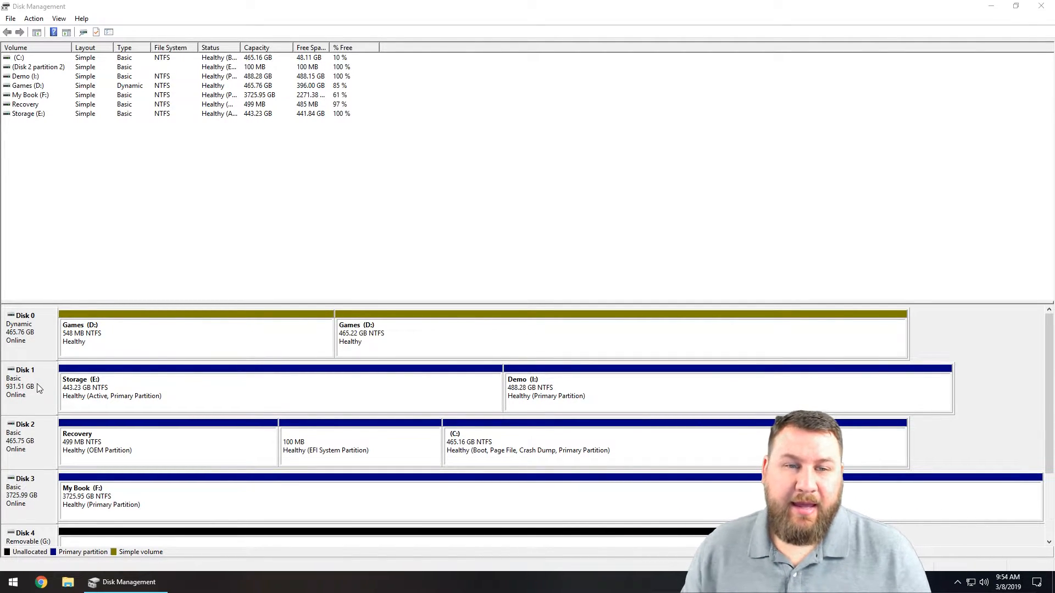
pyautogui.moveTo(448, 410)
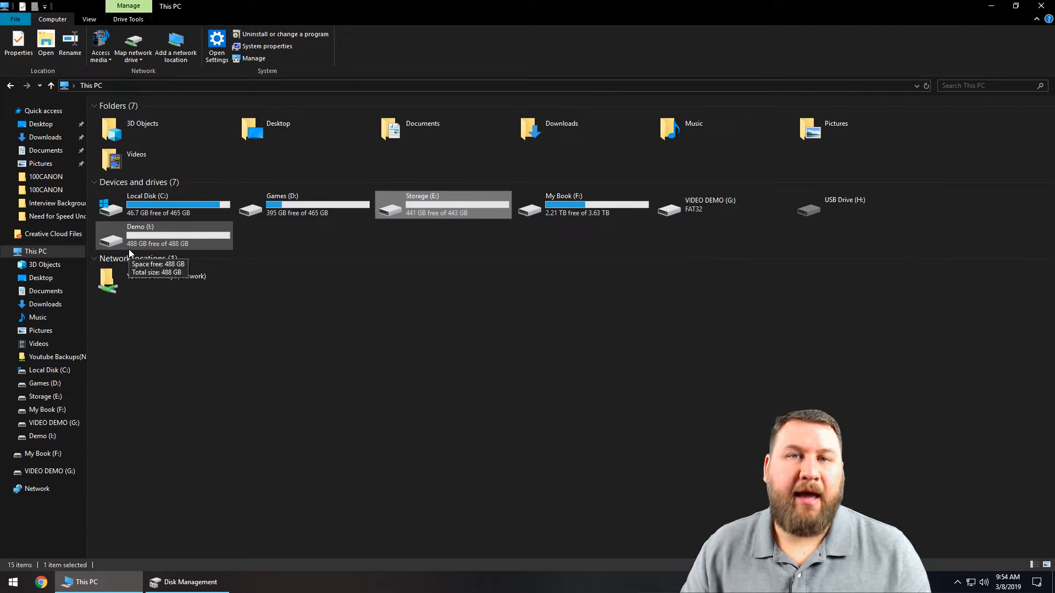
# Switch from File Explorer back to the Disk Management window via the taskbar
pyautogui.click(190, 583)
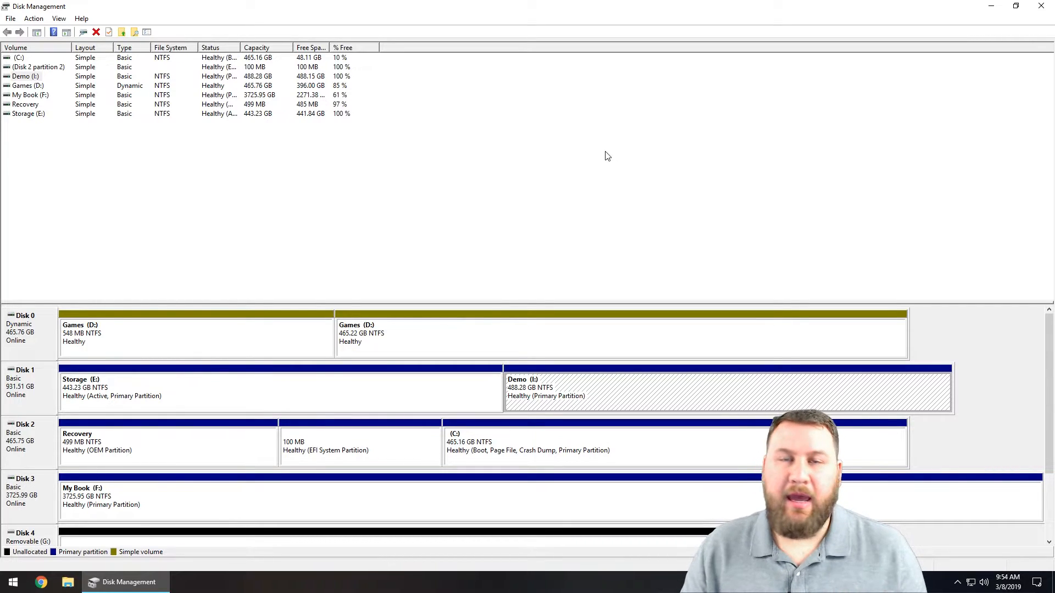
pyautogui.moveTo(393, 157)
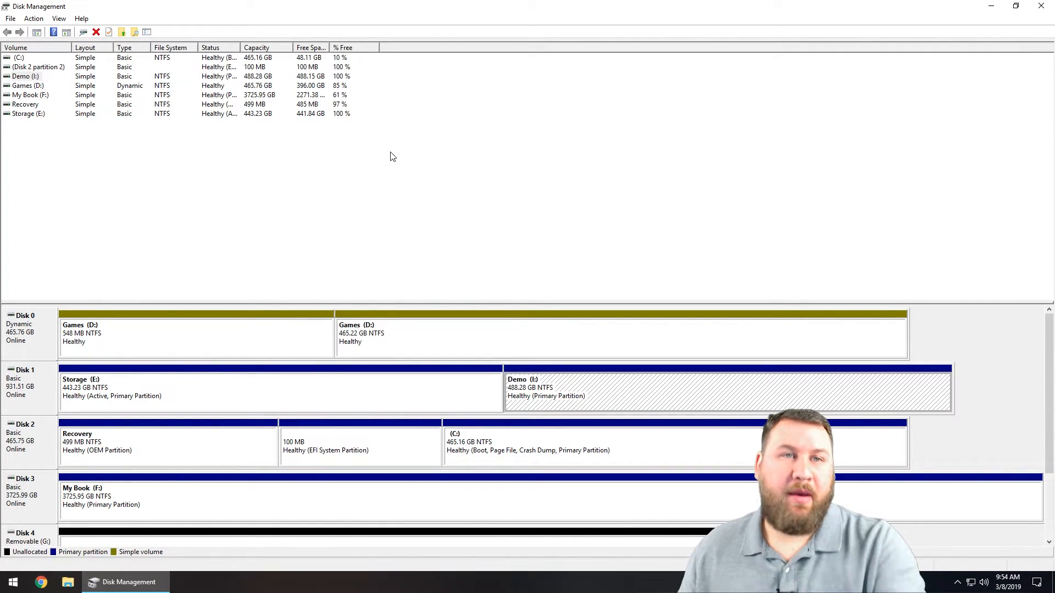
# Delete the Demo (I:) volume, confirming the warning, so its 488.28 GB becomes unallocated
pyautogui.rightClick(545, 390)
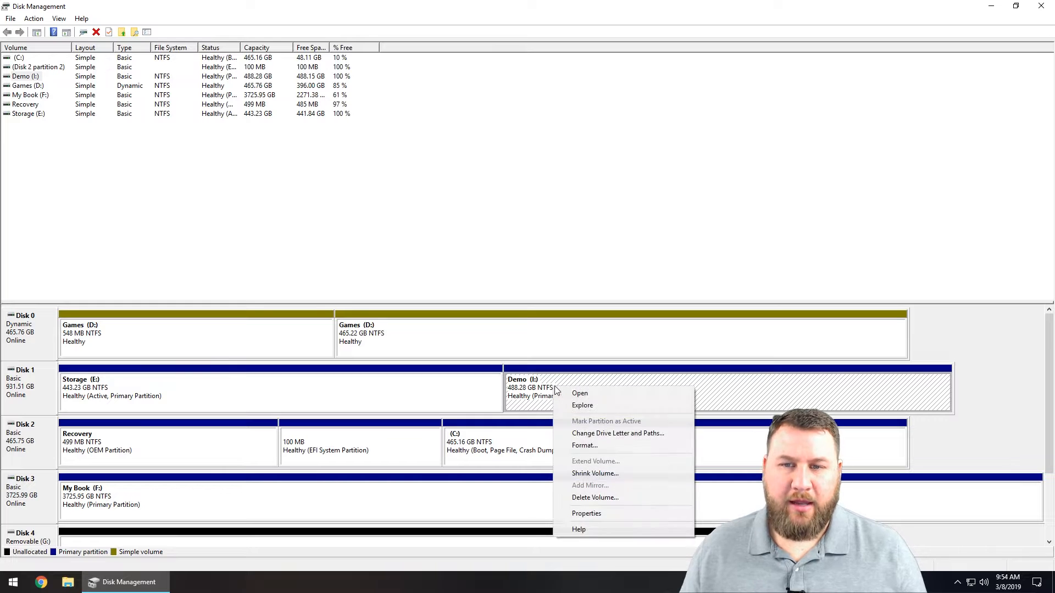
pyautogui.moveTo(595, 473)
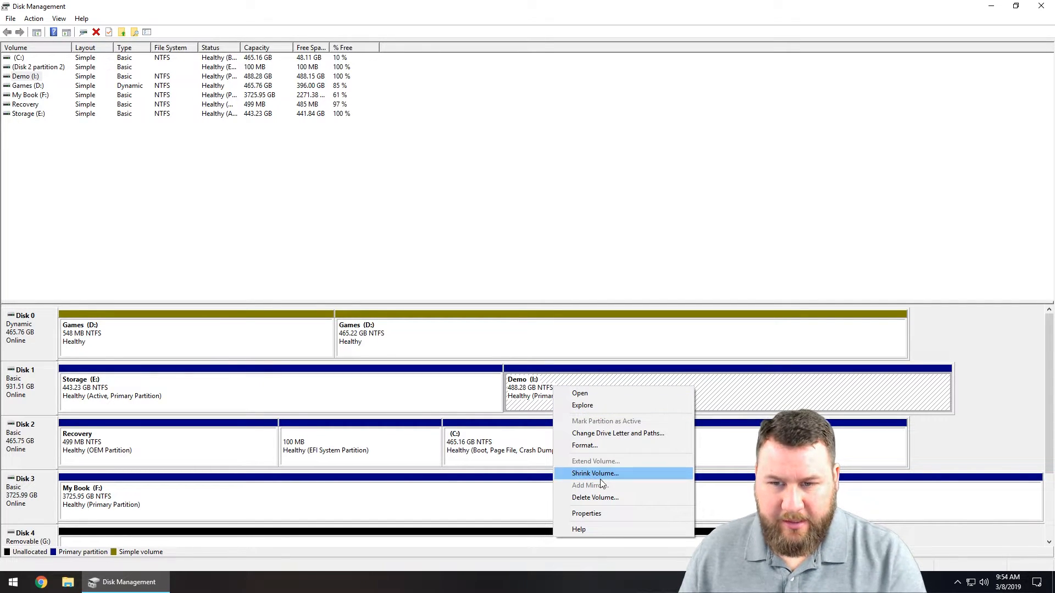
pyautogui.moveTo(594, 497)
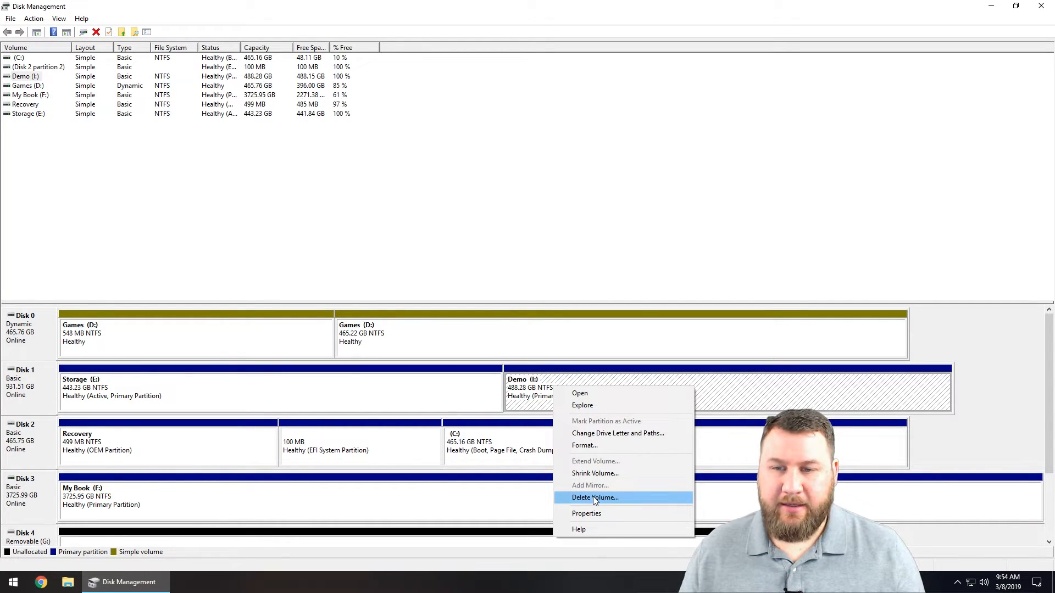
pyautogui.click(595, 497)
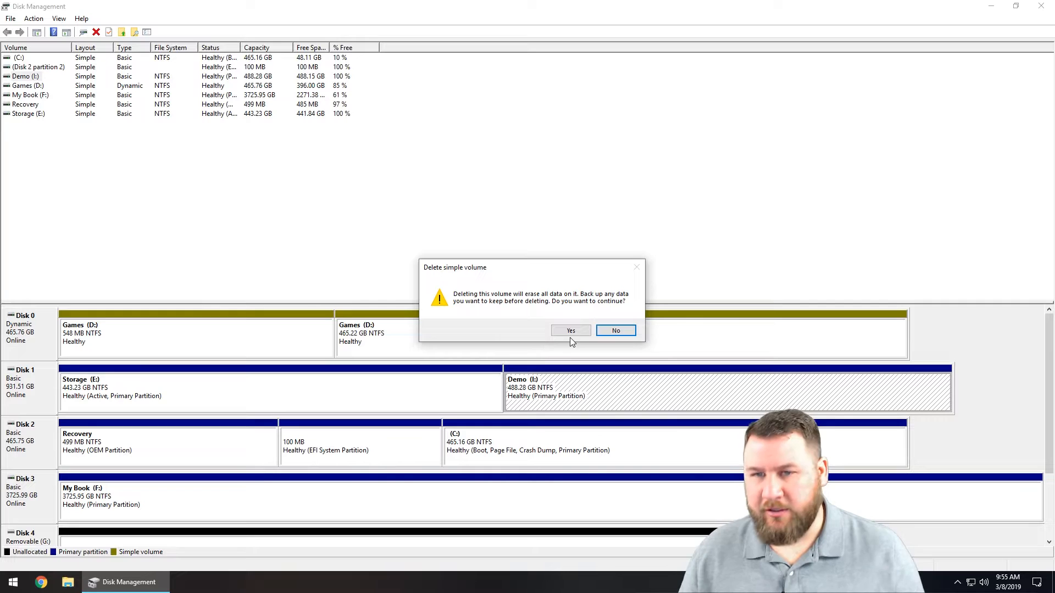
pyautogui.click(570, 330)
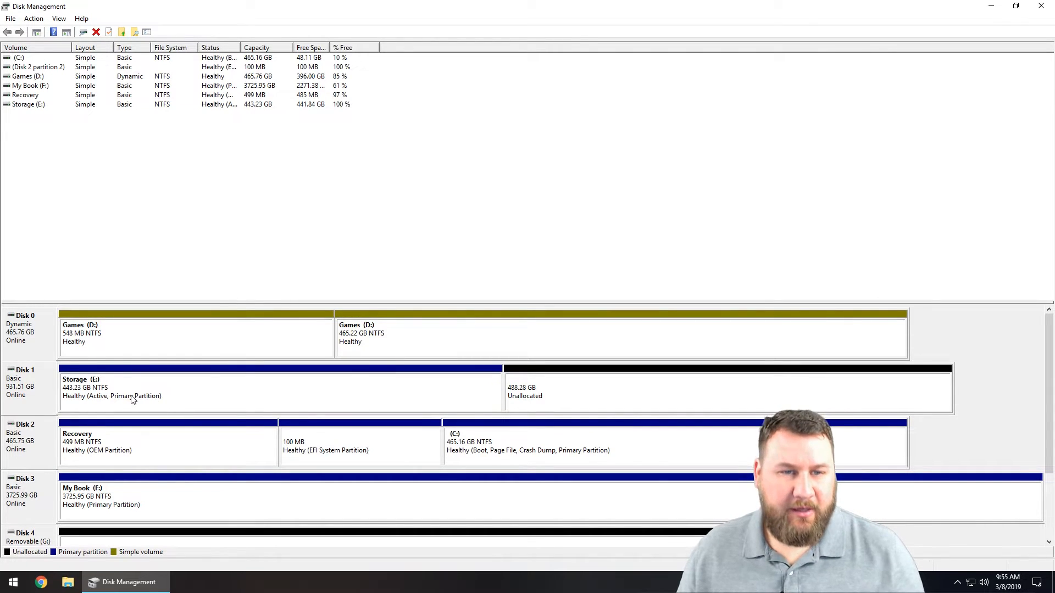
pyautogui.rightClick(134, 390)
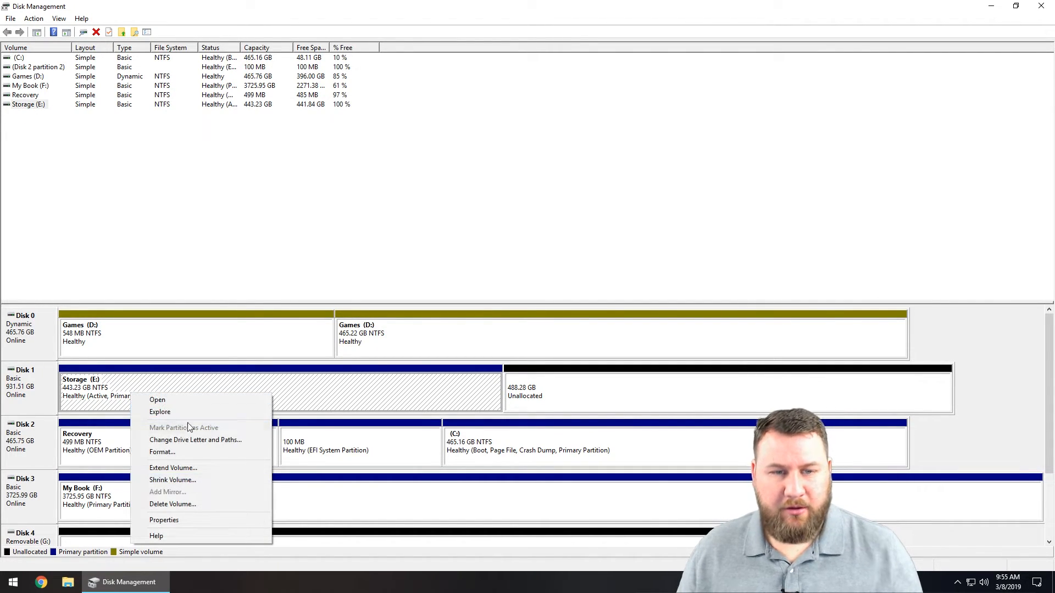
pyautogui.moveTo(172, 468)
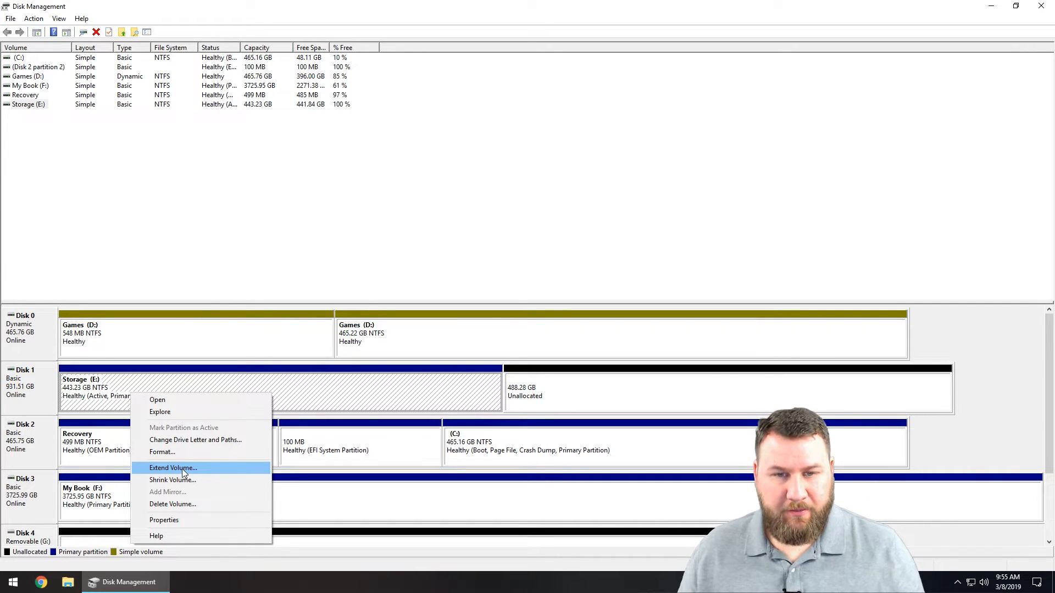
# Extend Storage (E:) by all 500000 MB available so it fills Disk 1 at 931.51 GB
pyautogui.click(173, 468)
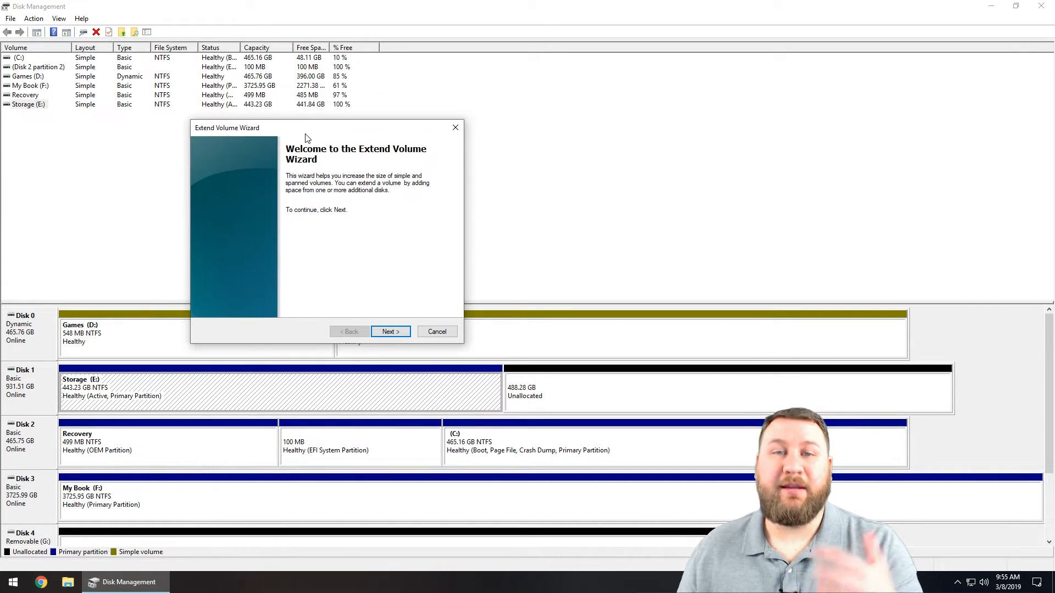
pyautogui.click(389, 331)
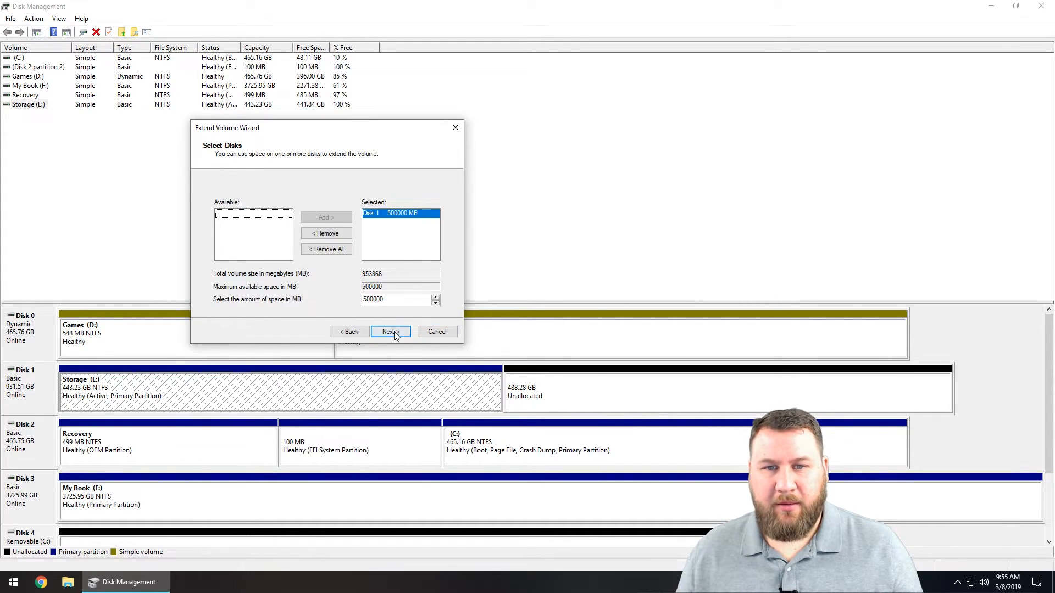
pyautogui.click(389, 330)
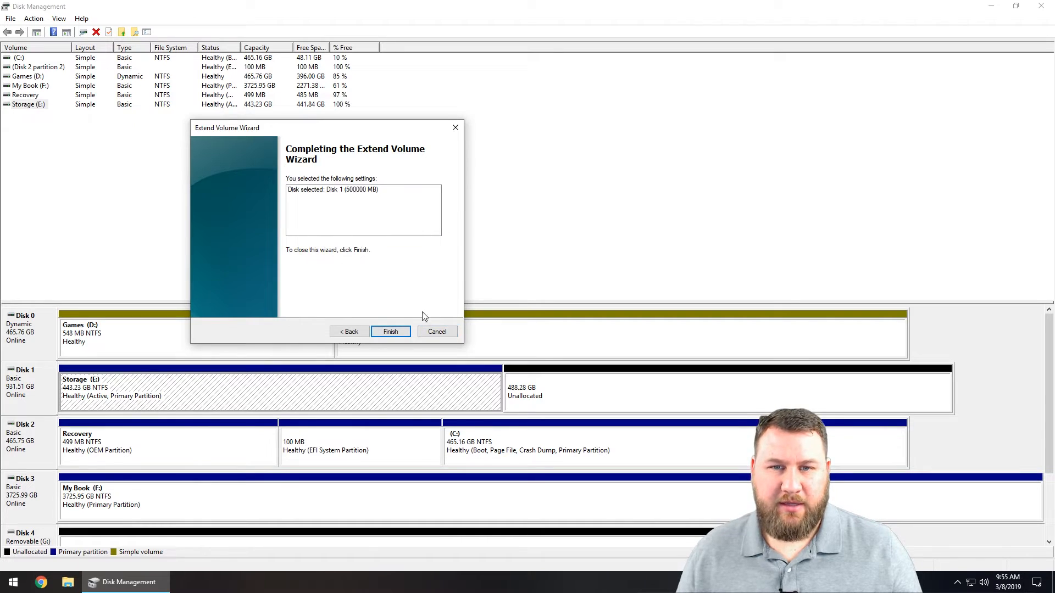
pyautogui.click(389, 332)
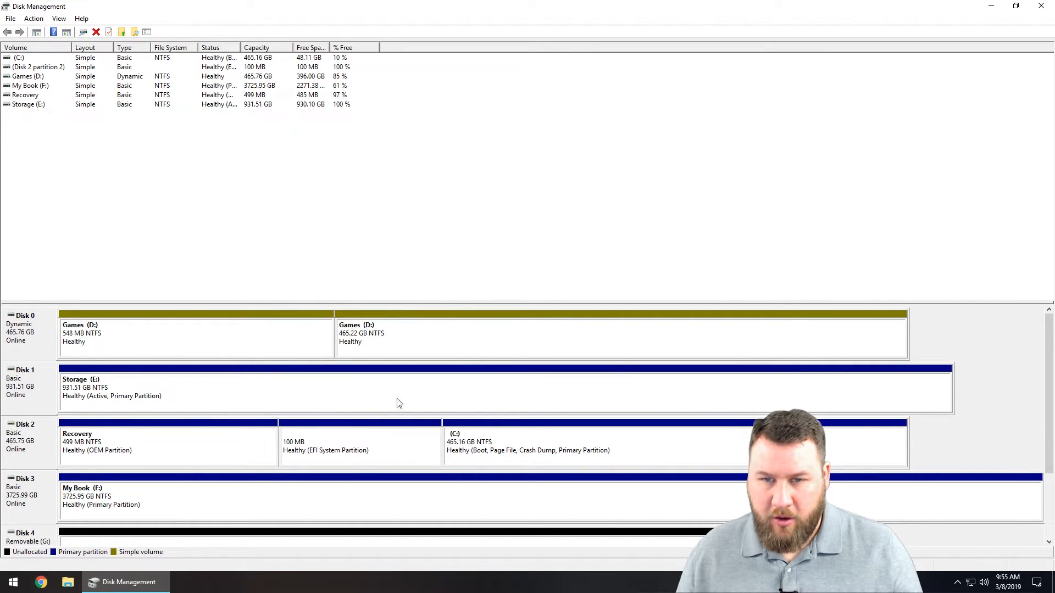